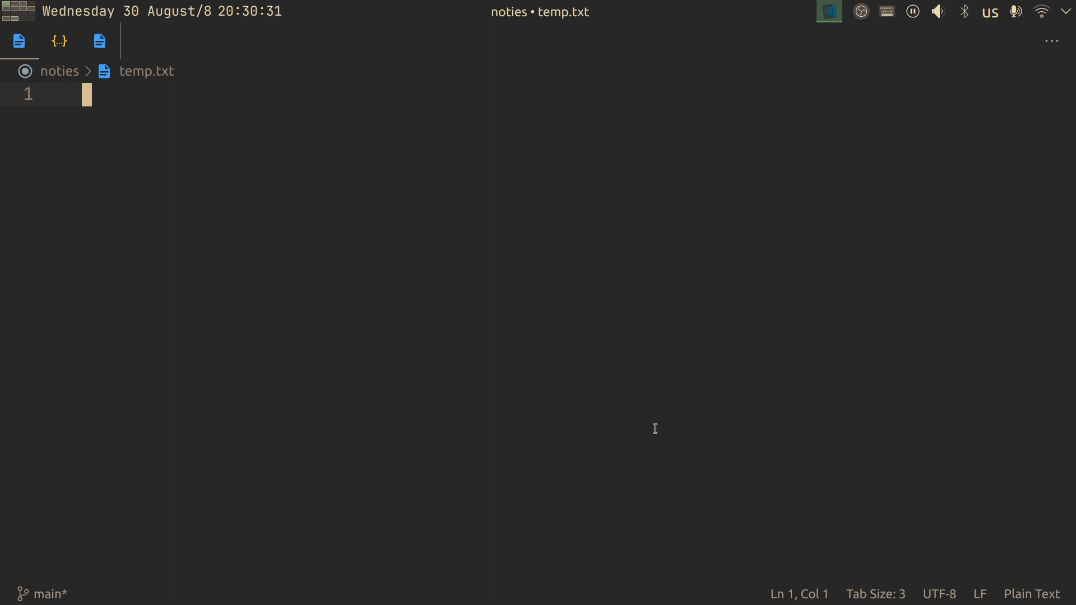
- Enter the example line "I have a lot of test here" in temp.txt and move down
{"action": "type", "text": "I have a lot of test here"}
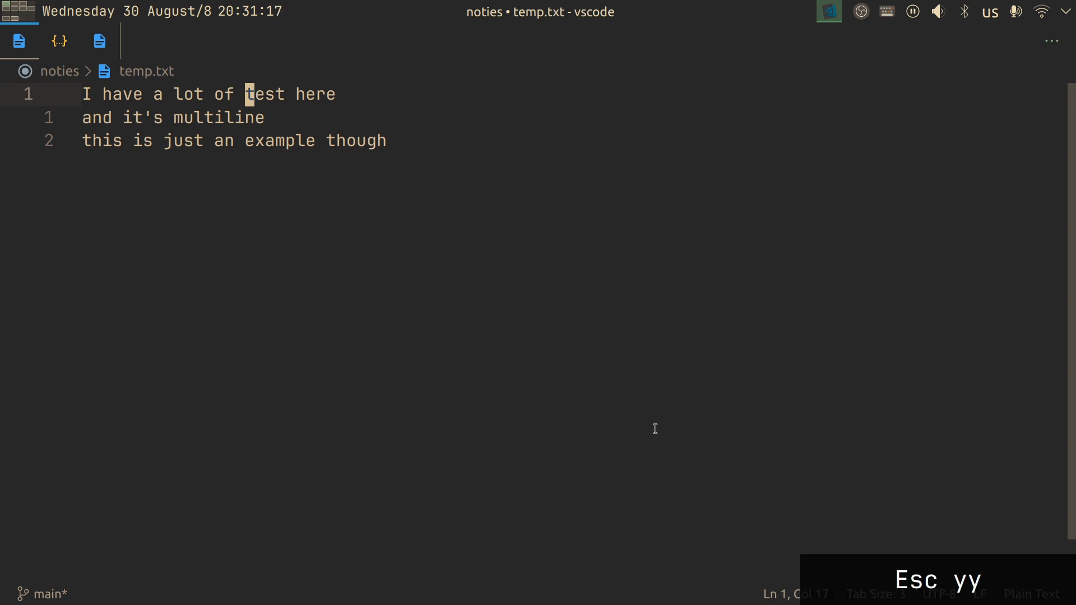
{"action": "key", "text": "j"}
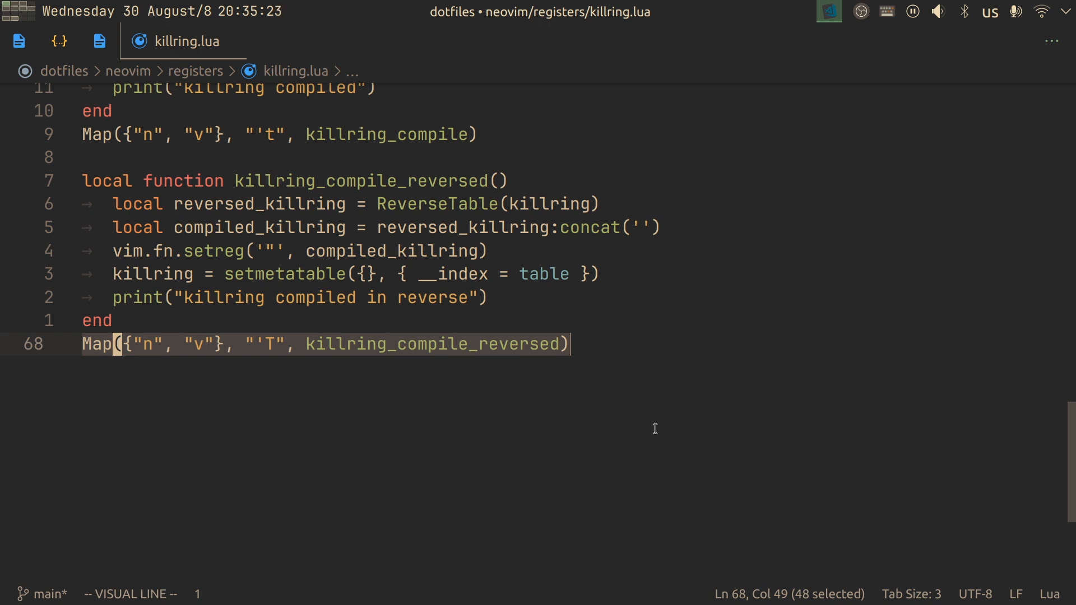
- Switch to the dotfiles keybindings.jsonc tab showing the "tab" inline-suggestion binding
{"action": "left_click", "coordinate": [330, 40]}
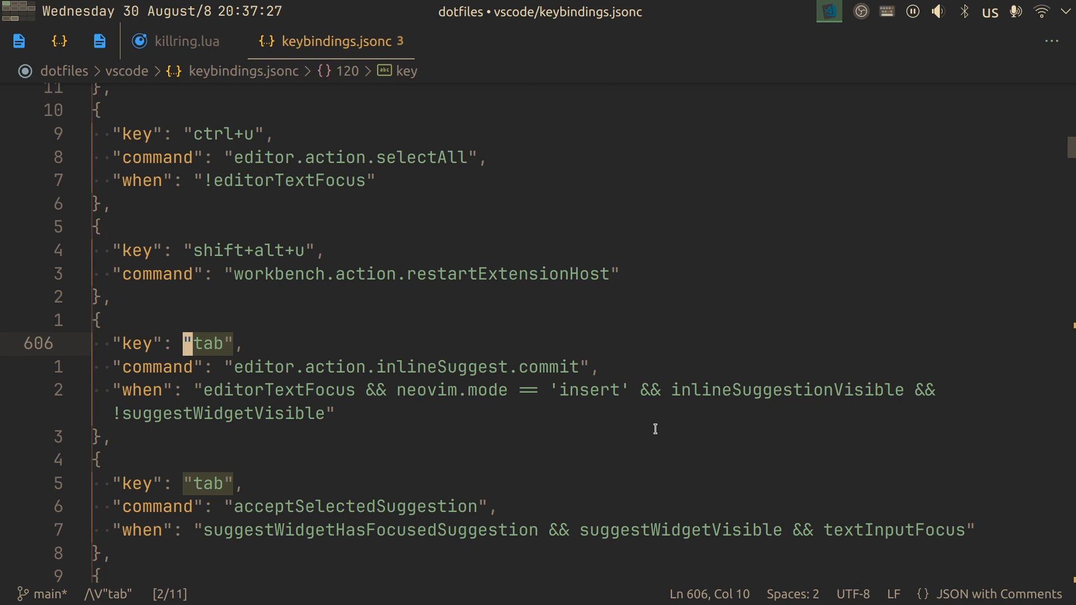
- Move down to the next "tab" keybinding entry followed by the alt+; binding
{"action": "key", "text": "d"}
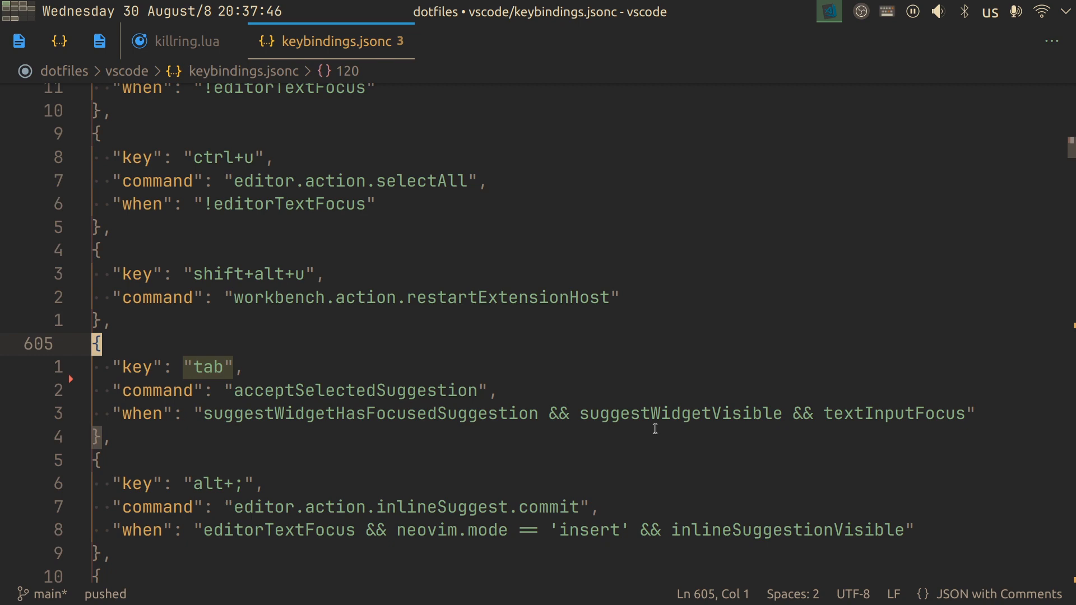
{"action": "key", "text": "j"}
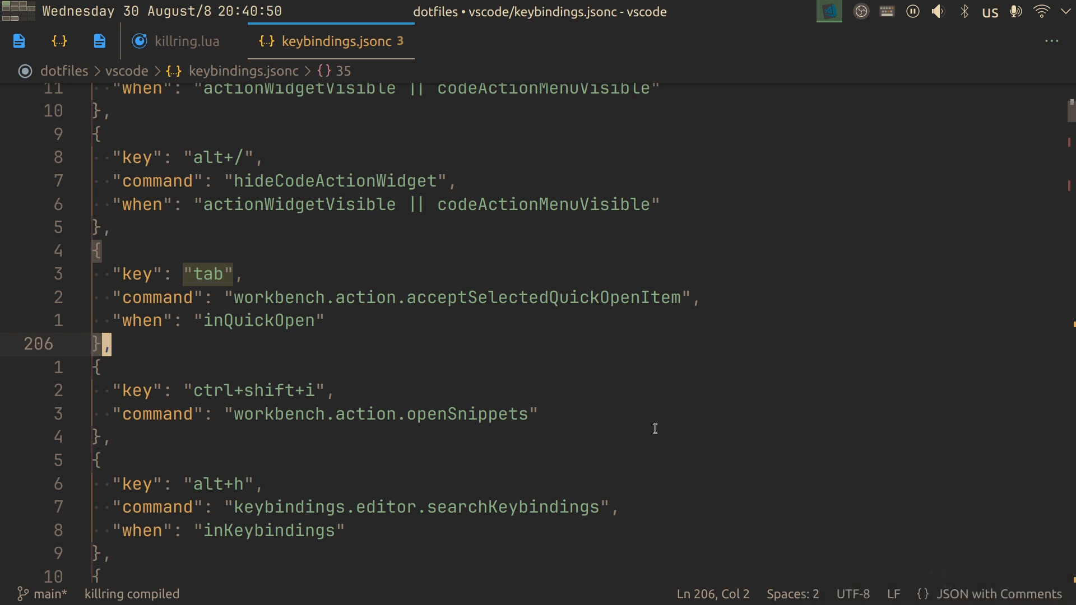
{"action": "mouse_move", "coordinate": [665, 436]}
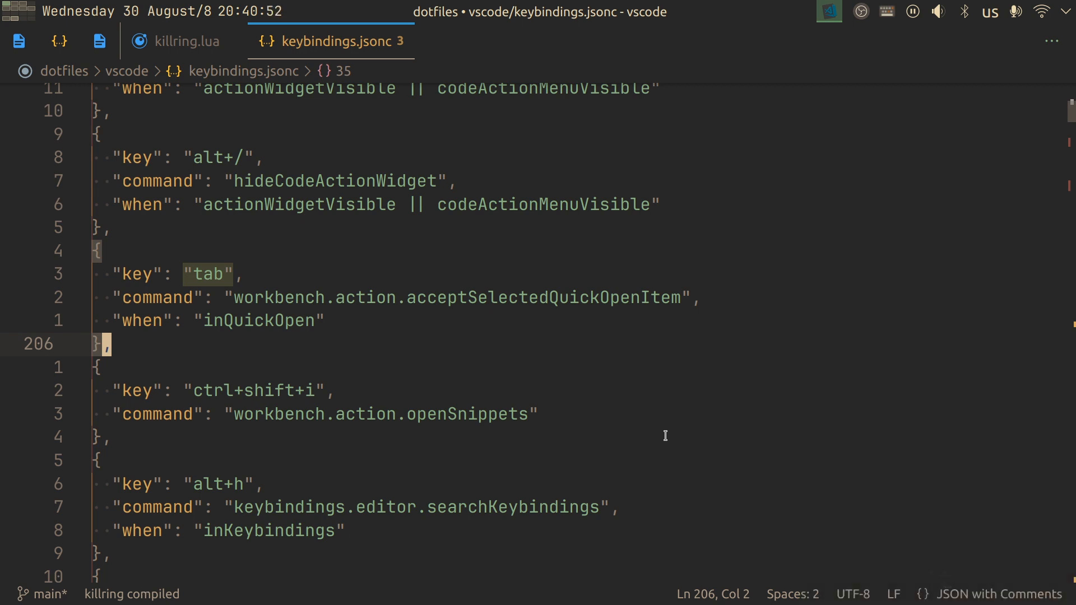
{"action": "mouse_move", "coordinate": [775, 415]}
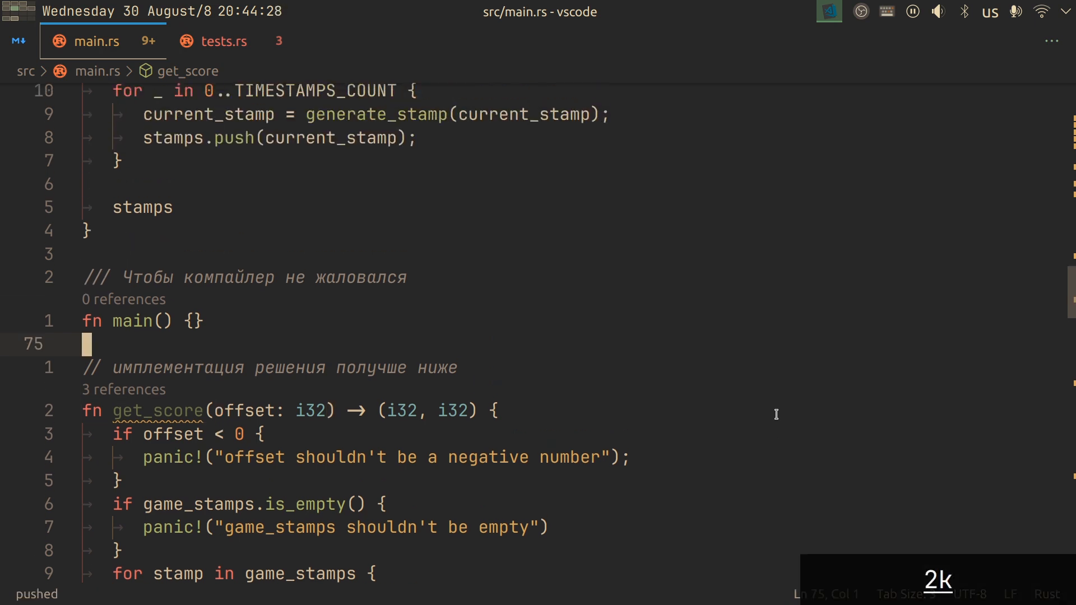
- Add a scratch comment line "// asdfsa" above get_score to fill the kill ring
{"action": "type", "text": "// ,"}
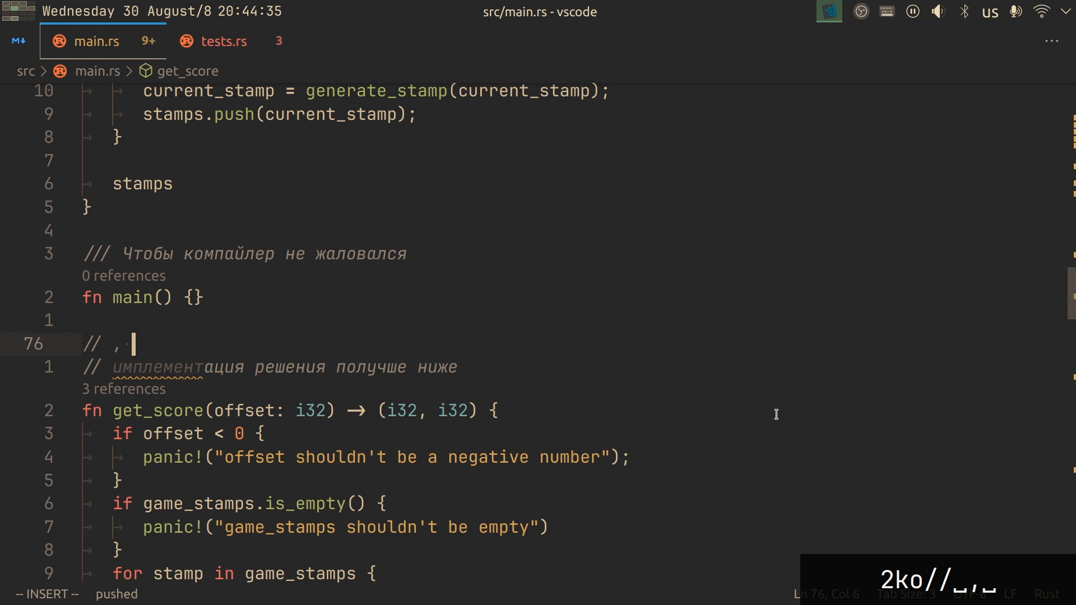
{"action": "type", "text": "asdfsa"}
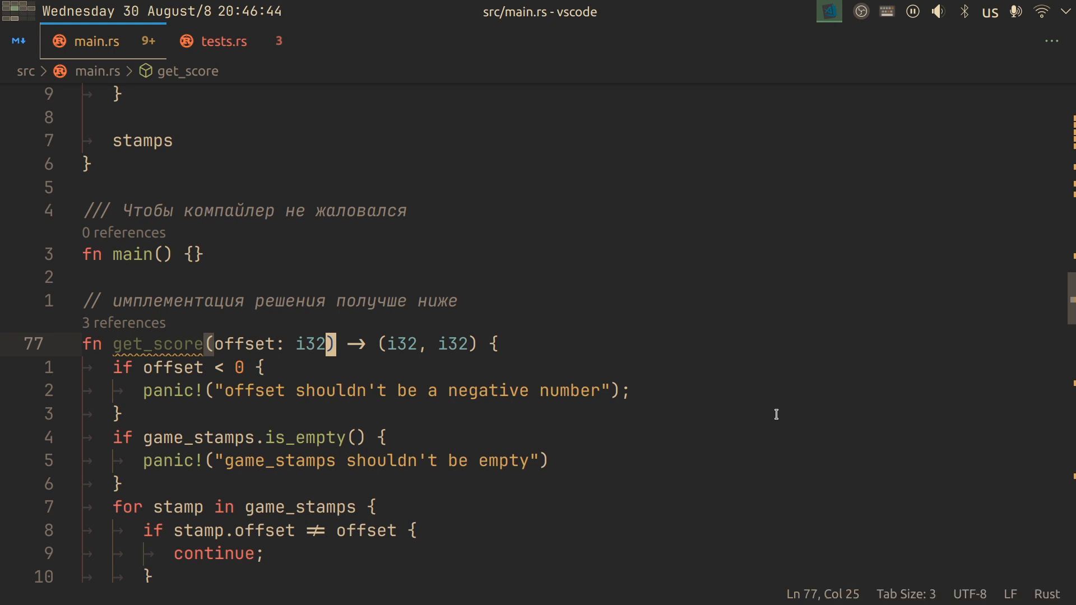
- Append a second parameter ", game_stamps: &[Stamp]" to get_score's signature
{"action": "type", "text": ","}
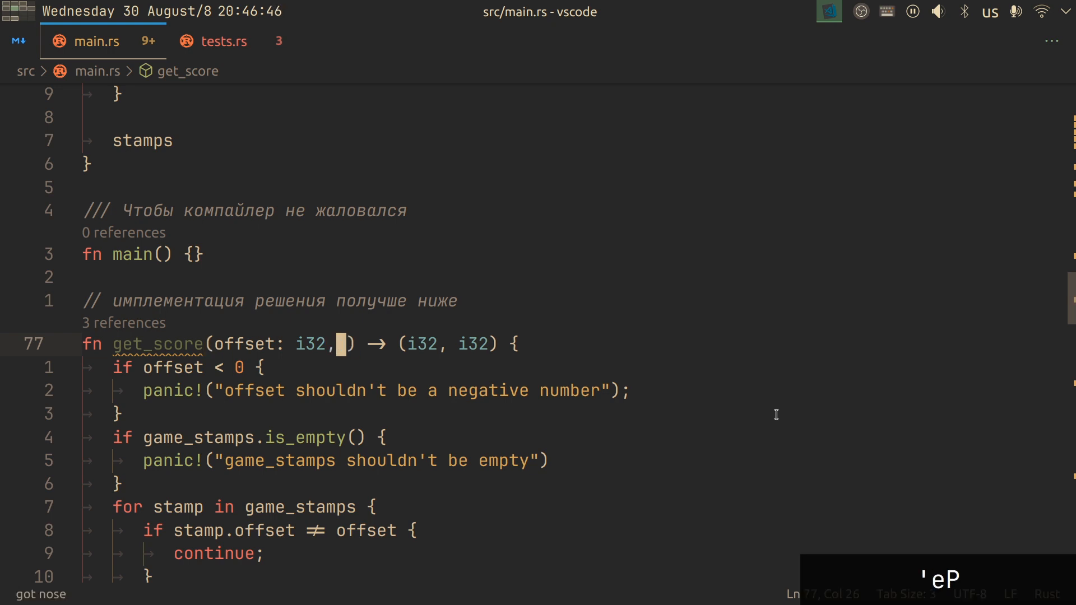
{"action": "type", "text": "game_stamps: &[Stamp]"}
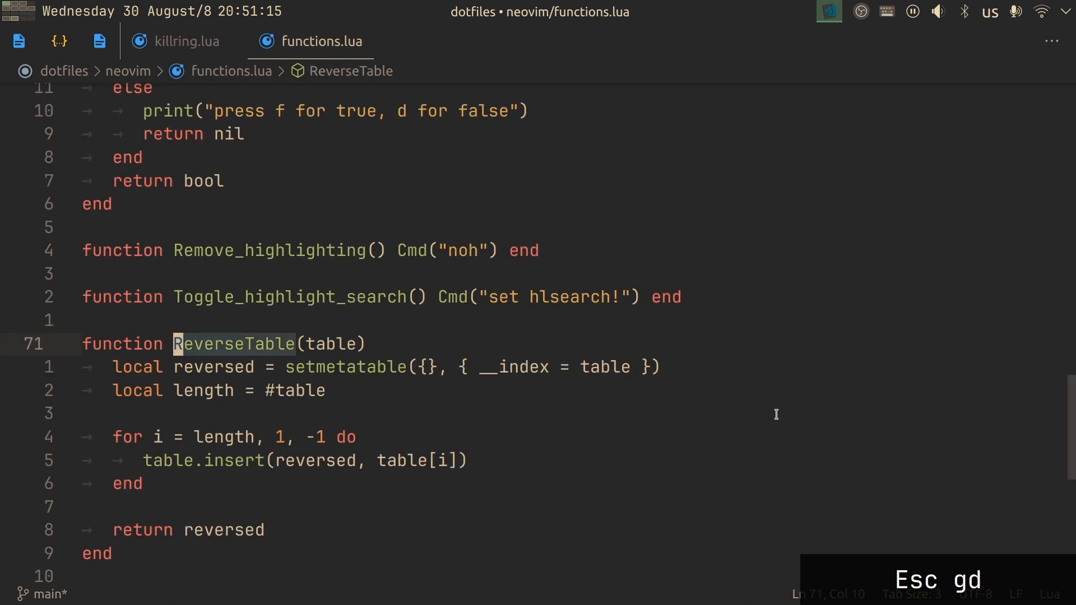
- Jump to the ReverseTable definition in the dotfiles functions.lua
{"action": "key", "text": "z"}
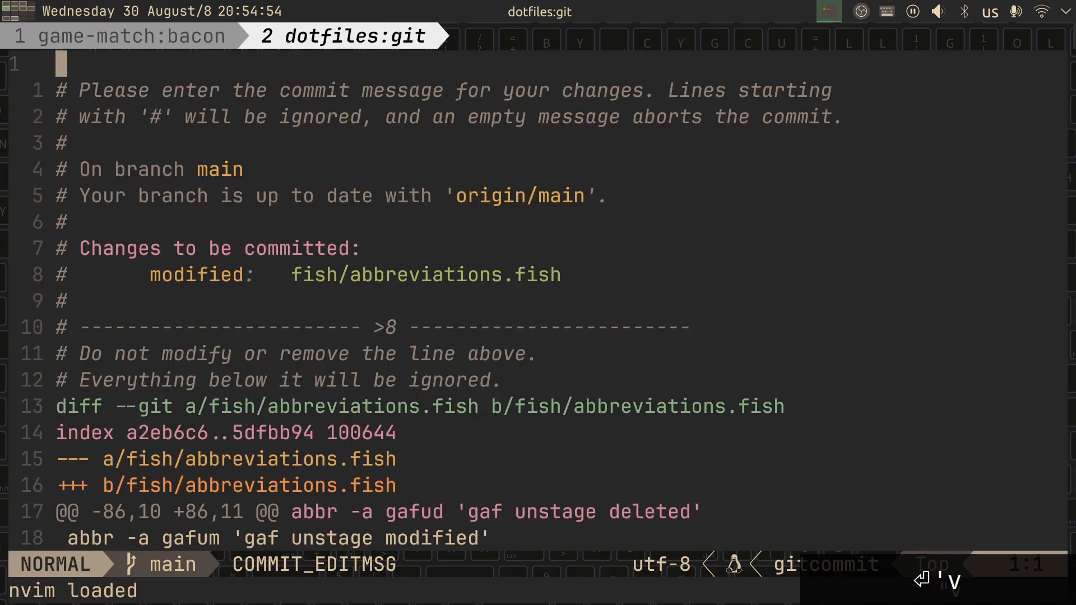
- Fill the commit message's first line with "vscode:"
{"action": "type", "text": "vscode:"}
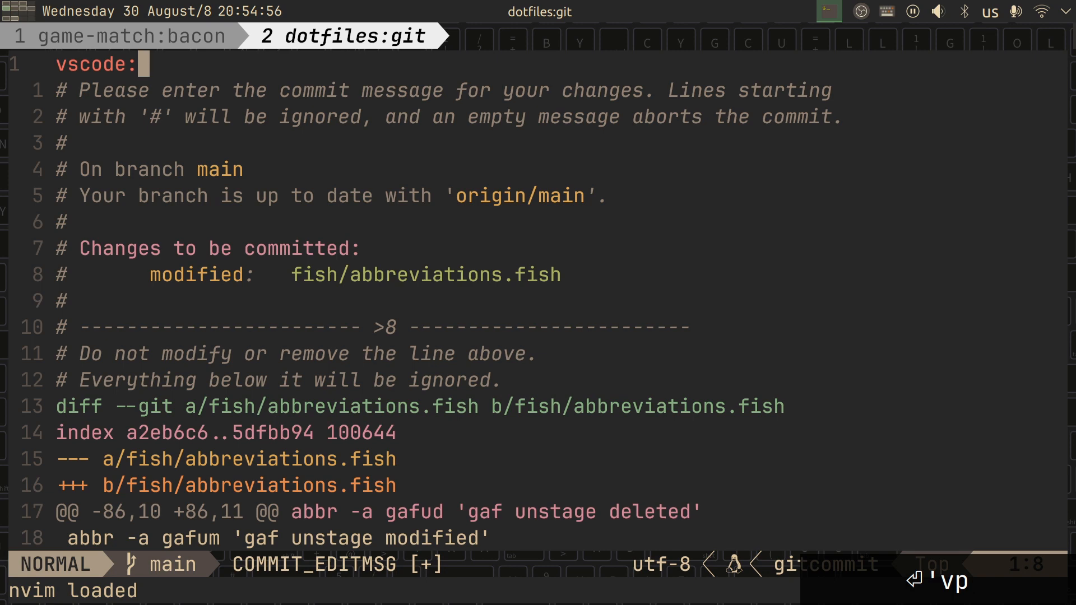